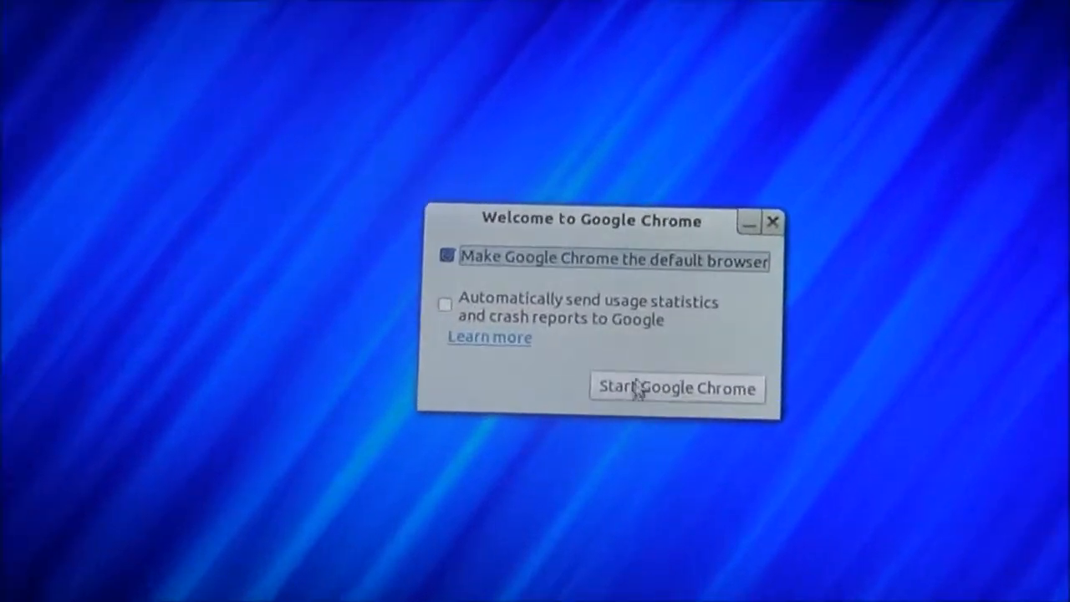
Step: Accept the Welcome dialog, keeping Chrome as default browser, and start Google Chrome
click(676, 387)
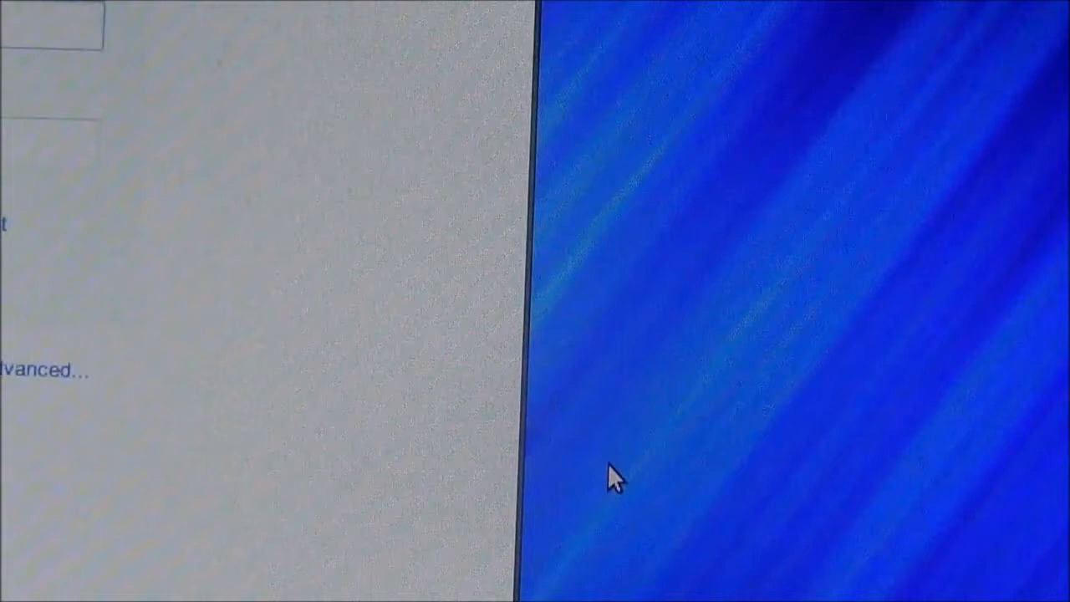